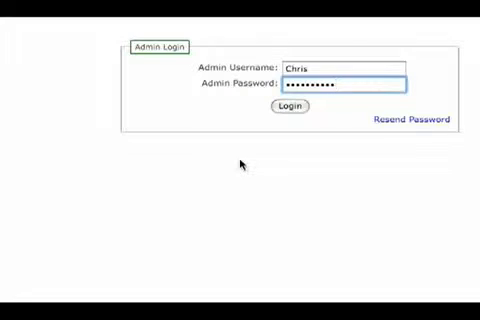
Log into the Zen Cart admin and browse the Catalog menu on the dashboard
left_click(350, 85)
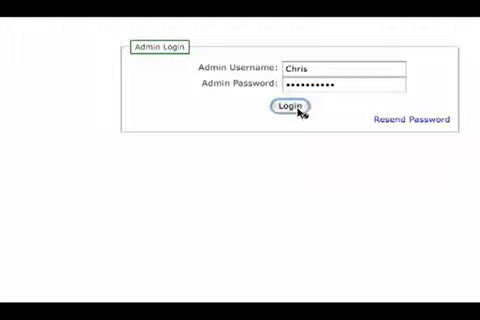
left_click(291, 108)
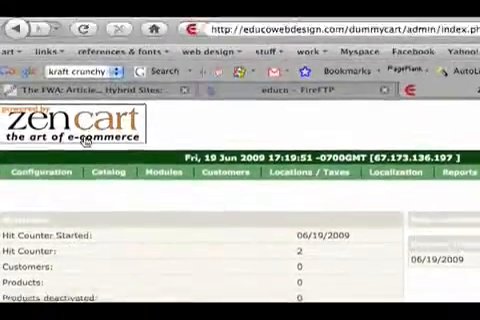
scroll("down", 3)
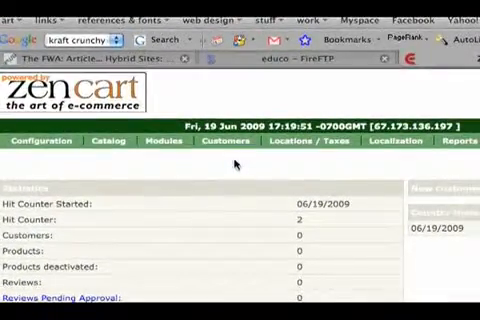
left_click(108, 142)
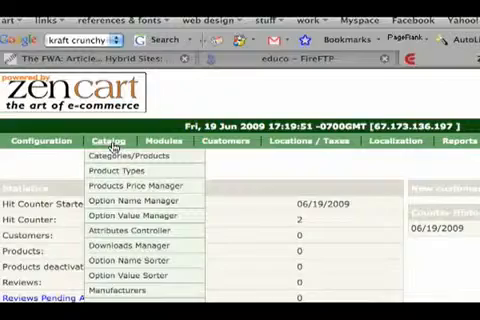
Open the admin site map and scroll through its configuration, catalog, module and customer sections
left_click(48, 79)
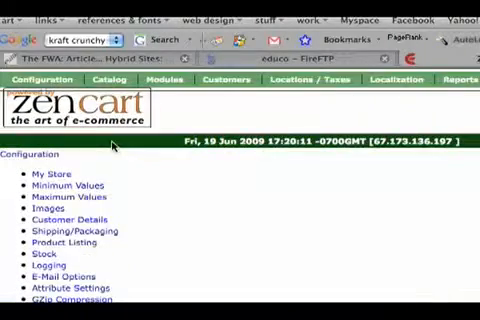
scroll("down", 3)
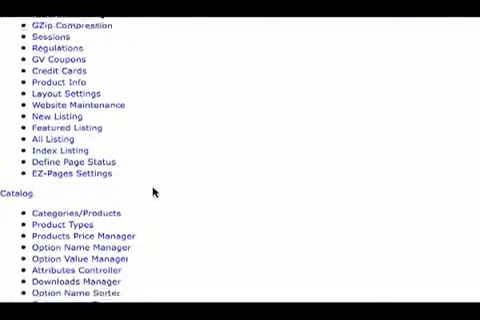
scroll("down", 3)
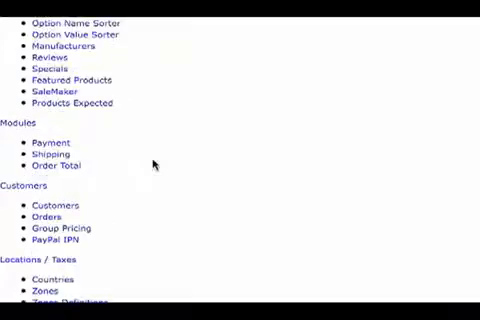
scroll("up", 3)
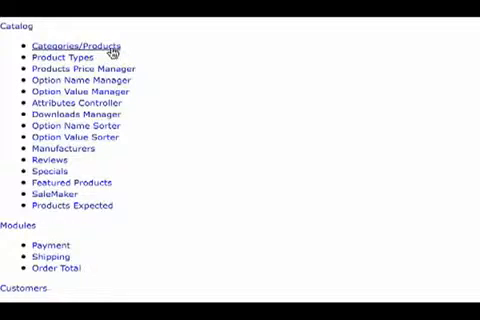
scroll("up", 3)
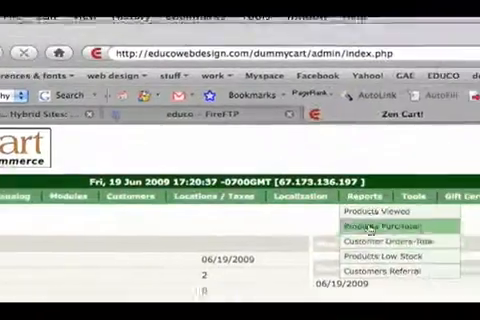
Open Catalog > Categories/Products, which shows zero categories and zero products
left_click(121, 153)
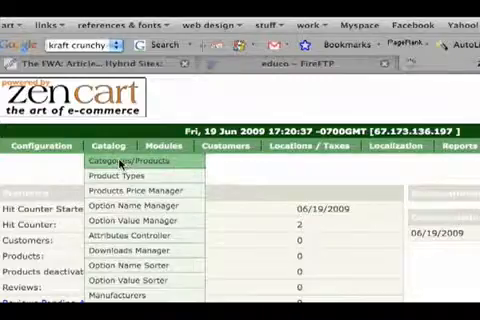
left_click(130, 158)
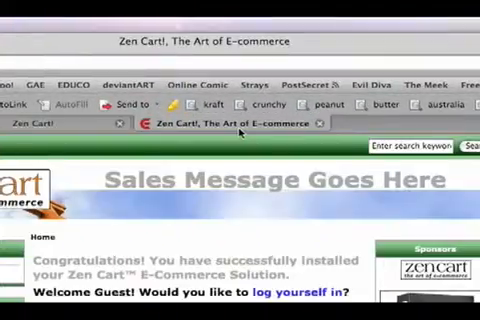
scroll("down", 3)
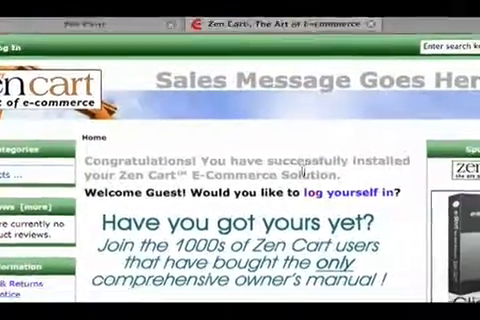
scroll("down", 3)
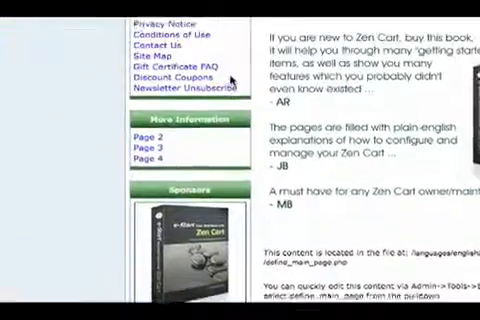
scroll("up", 3)
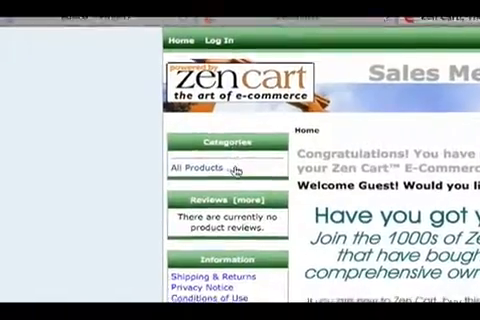
scroll("down", 3)
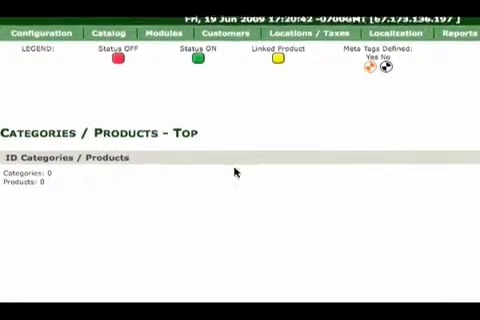
Start a new category named 'Test' with the description 'This is'
scroll("down", 3)
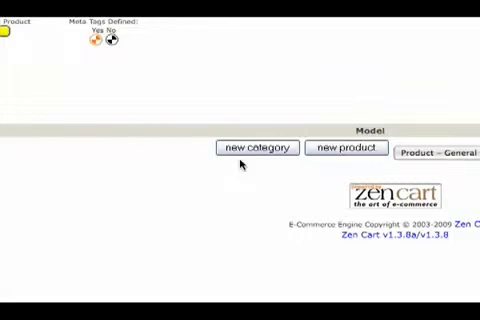
mouse_move(256, 150)
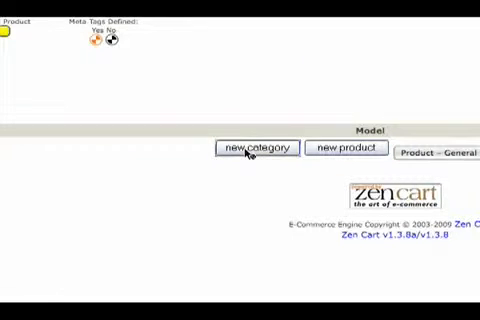
left_click(255, 148)
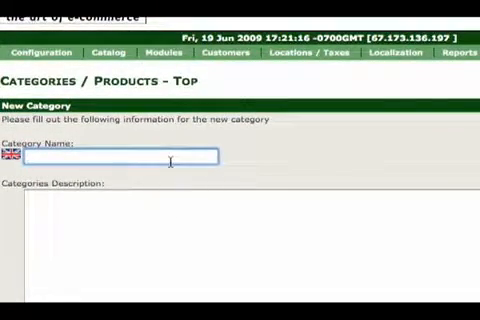
type("Ti")
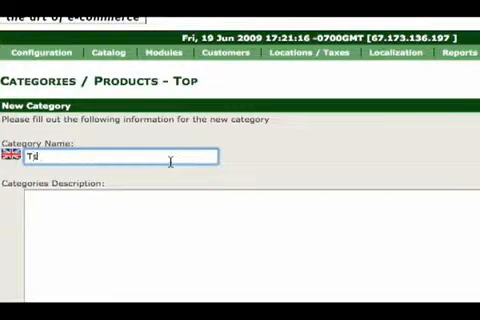
type("Test")
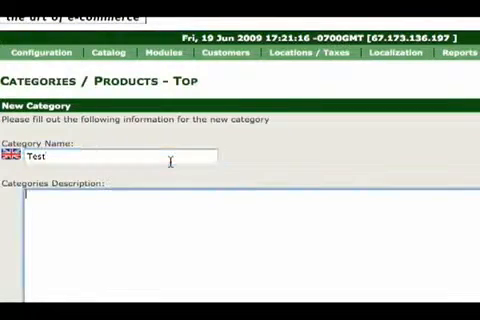
type("This is")
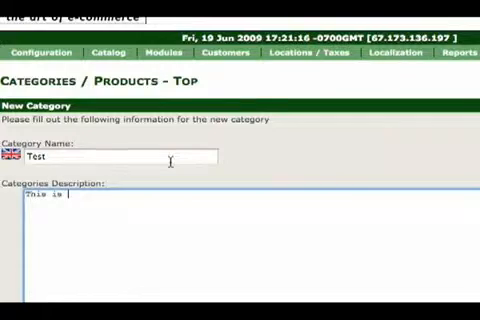
Open and cancel the category image file chooser, then save the category
scroll("down", 3)
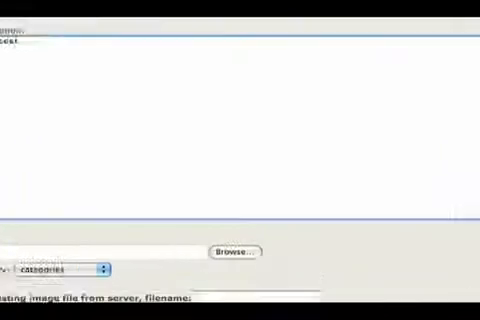
scroll("down", 3)
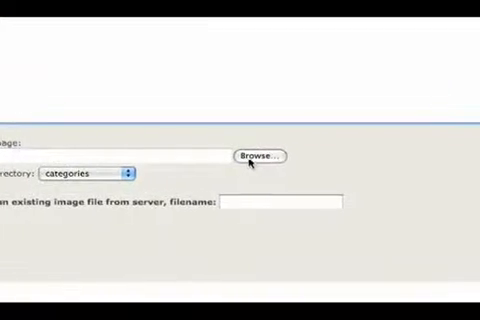
left_click(257, 157)
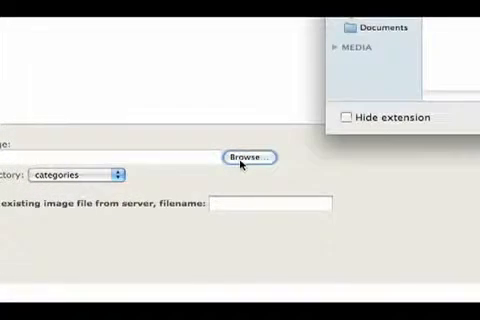
left_click(248, 156)
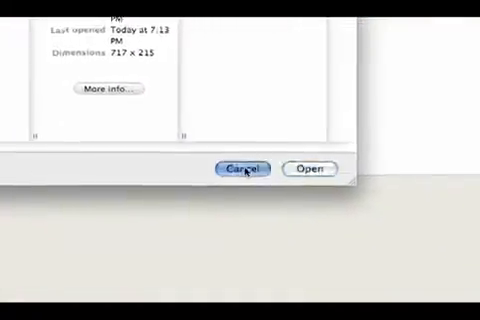
left_click(244, 168)
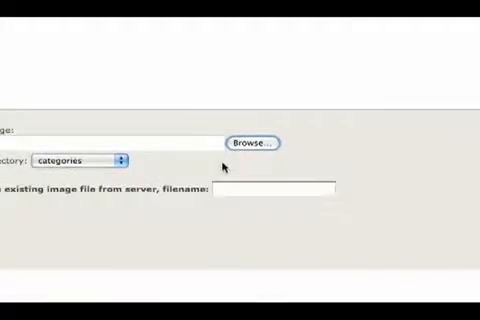
scroll("down", 3)
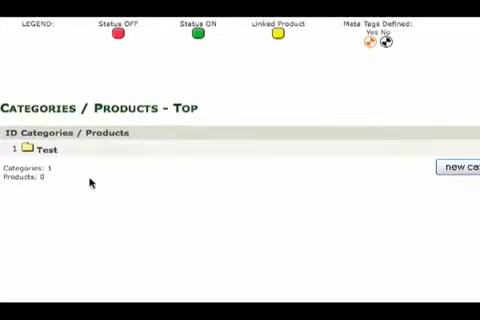
Open the empty 'Test' category listing in the catalog
scroll("up", 3)
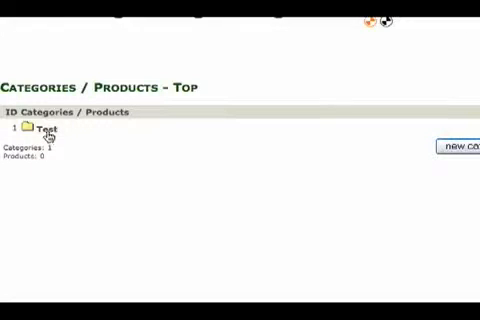
left_click(50, 130)
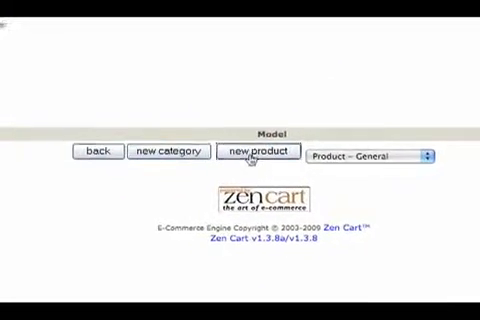
Start a new product in the Test category named 'Test Product'
left_click(261, 154)
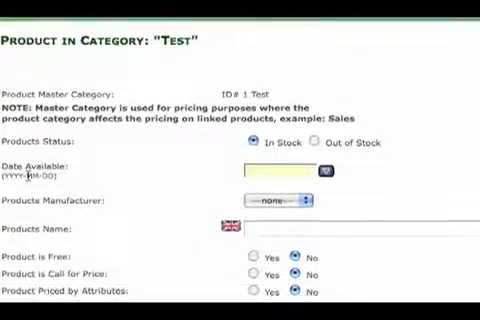
scroll("down", 3)
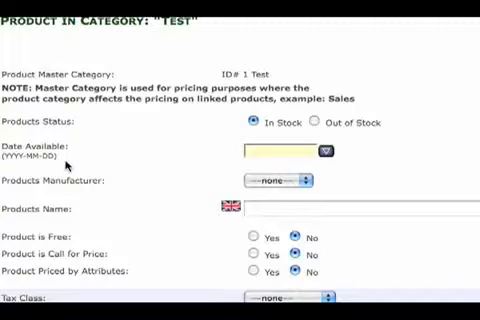
scroll("down", 3)
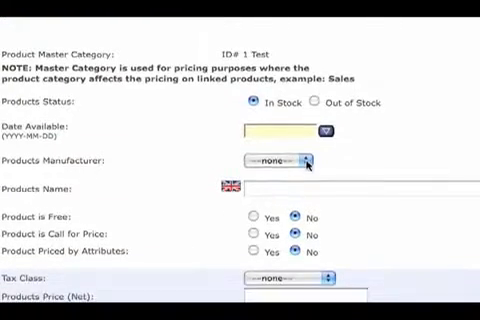
scroll("down", 3)
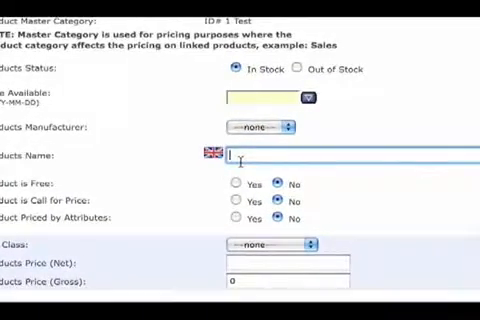
type("Test H")
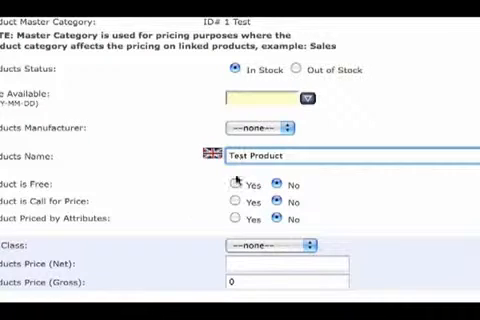
scroll("down", 3)
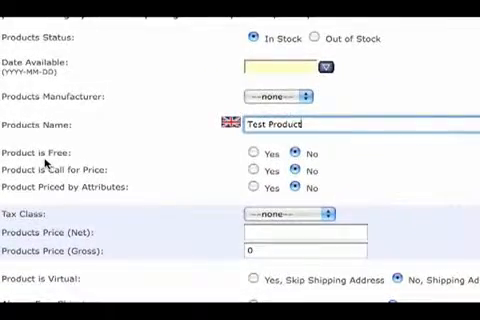
scroll("down", 3)
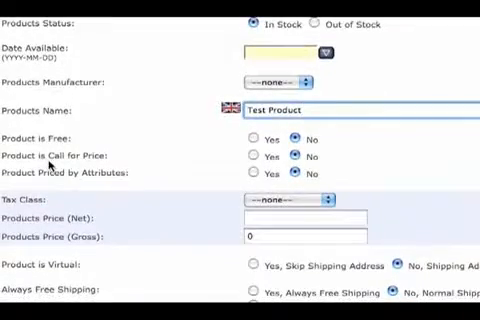
scroll("down", 3)
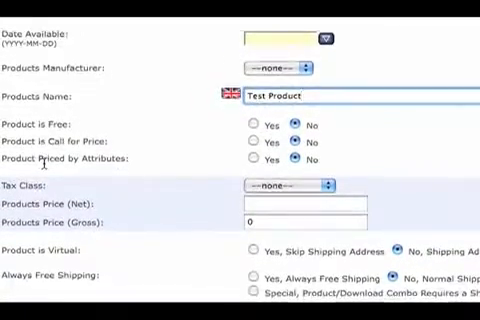
scroll("down", 3)
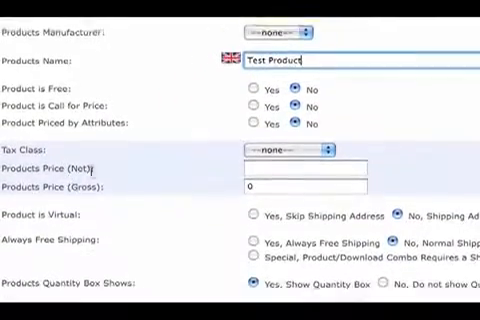
left_click(290, 149)
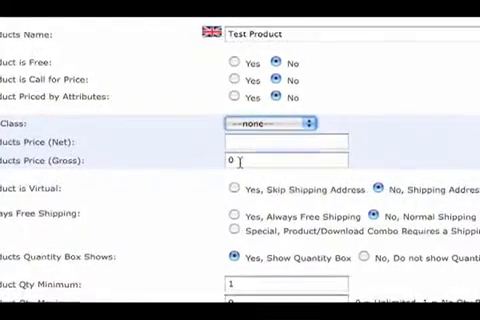
Enter 18 as the product's gross price
left_click(280, 161)
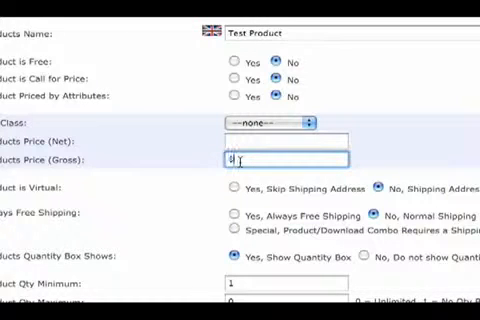
type("18")
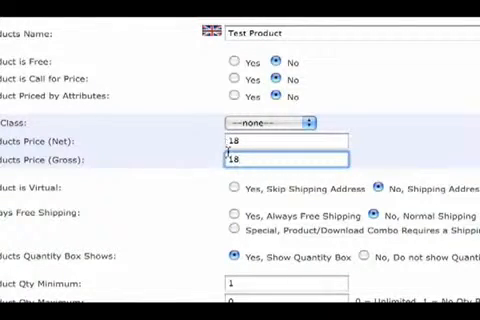
scroll("down", 3)
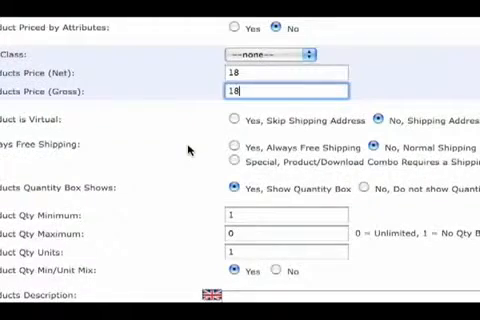
scroll("up", 3)
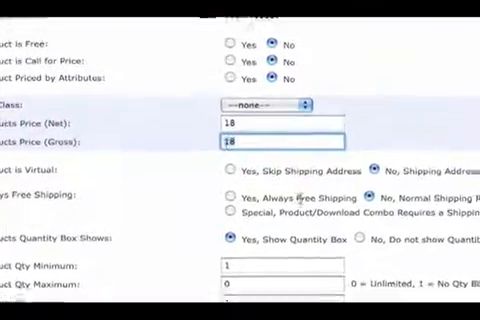
scroll("down", 3)
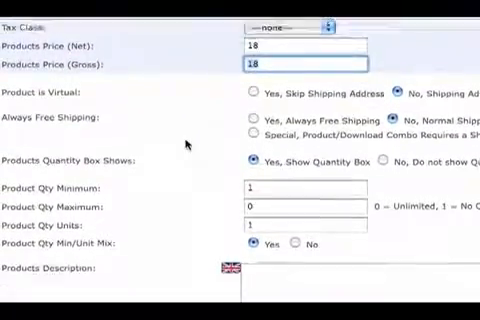
scroll("up", 3)
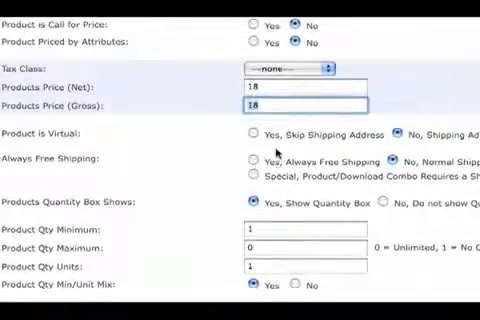
scroll("down", 3)
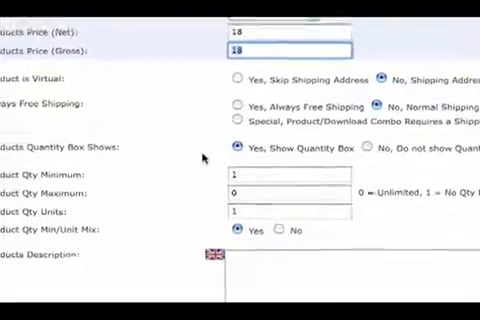
scroll("up", 3)
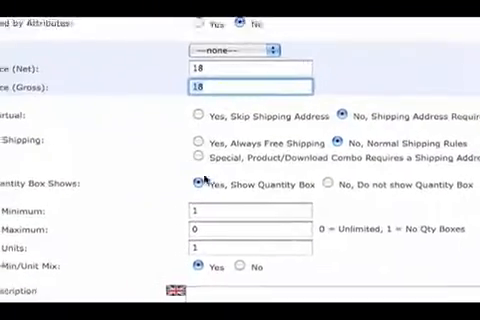
scroll("down", 3)
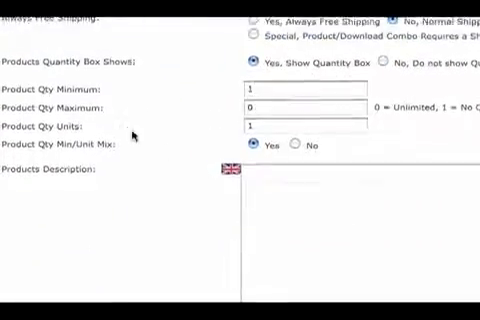
scroll("up", 3)
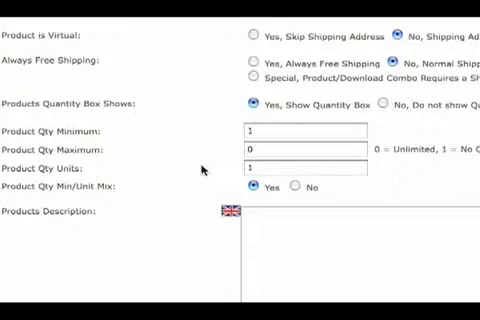
Set the product's maximum order quantity to 20
left_click(305, 149)
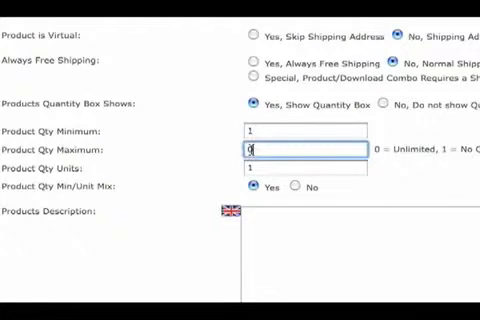
type("20")
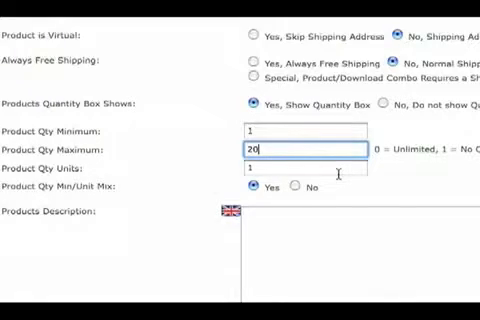
scroll("down", 3)
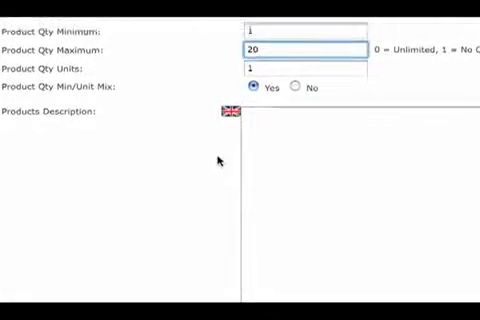
left_click(300, 50)
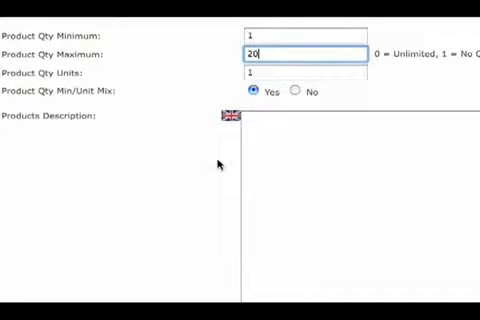
scroll("down", 3)
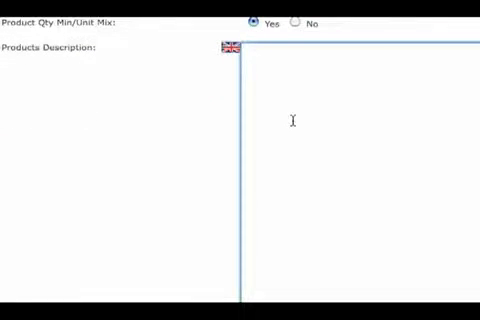
Give the product the description 'This is test' and a stock quantity of 100
type("This is text")
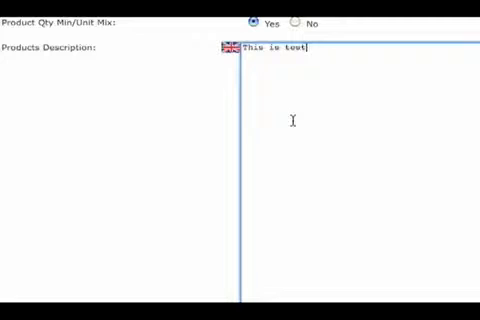
scroll("down", 3)
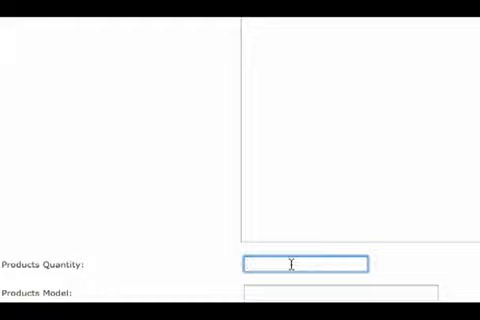
type("100")
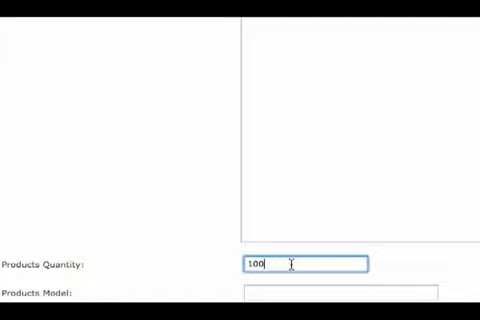
scroll("down", 3)
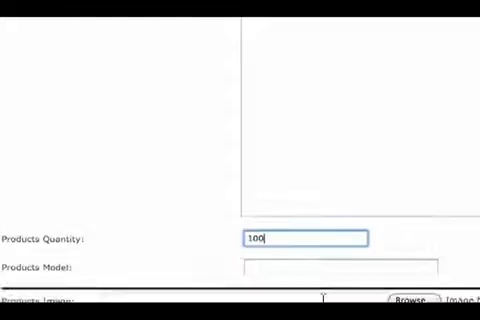
scroll("down", 3)
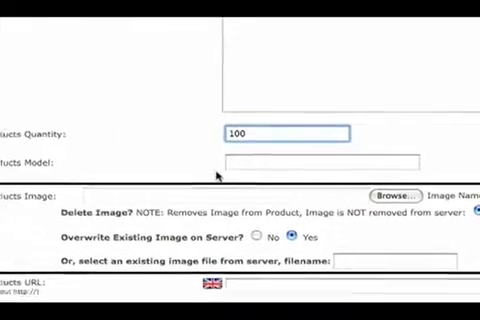
Choose logo.jpg from the Desktop as the product image, uploading to the main image directory
scroll("down", 3)
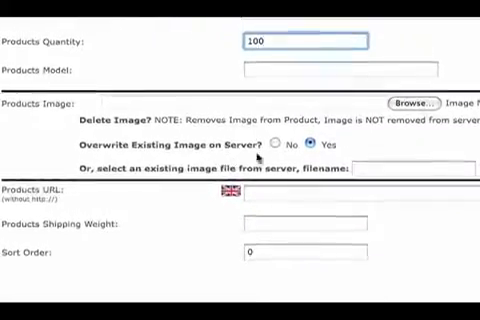
left_click(402, 103)
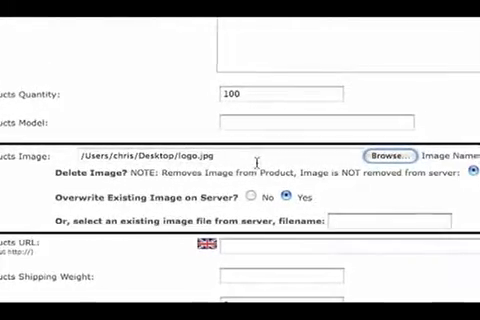
left_click(240, 153)
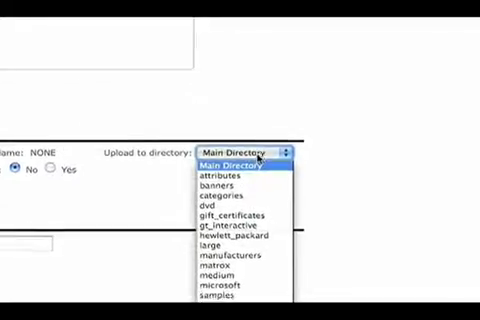
left_click(235, 157)
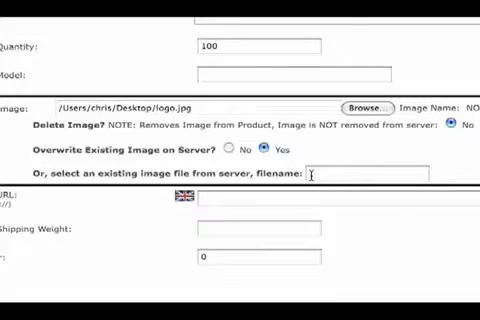
left_click(370, 175)
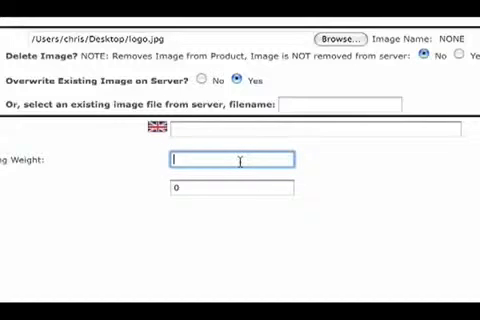
Enter shipping weight .25 and sort order 10, then preview the product
type(".25")
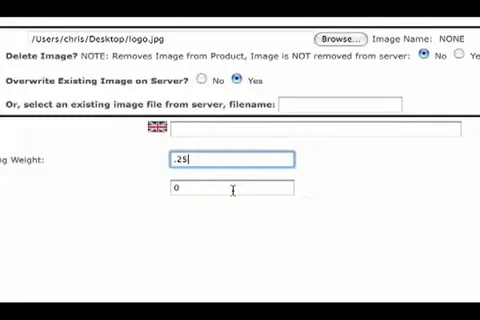
left_click(230, 188)
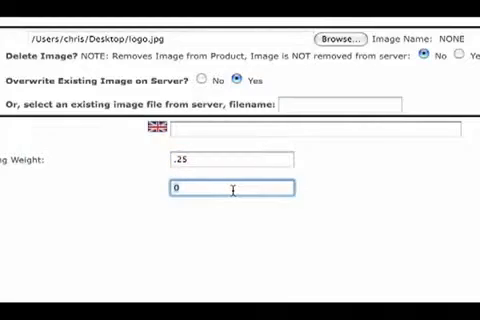
type("1")
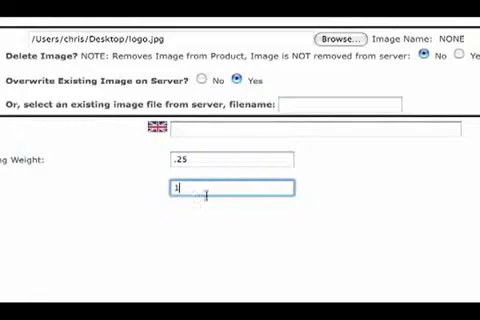
type("0")
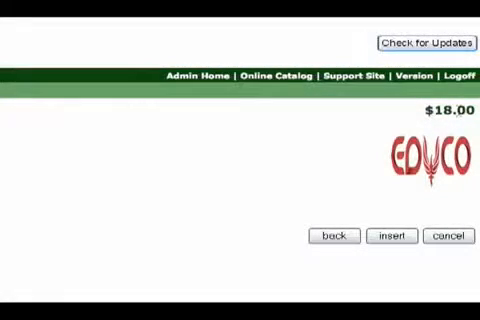
Insert Test Product into the catalog and view it in the storefront
left_click(396, 236)
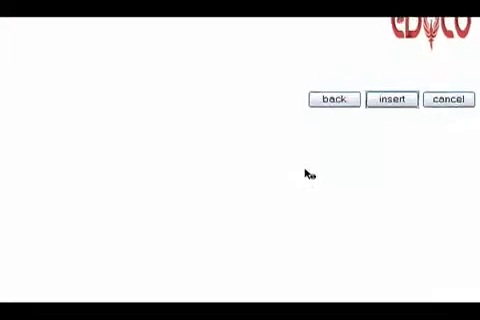
left_click(391, 98)
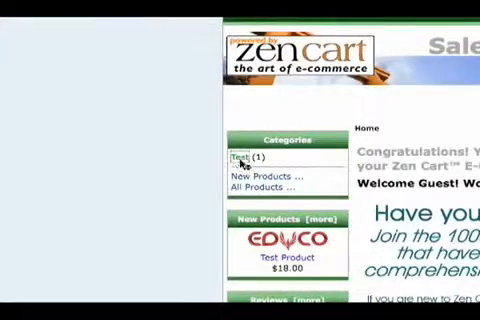
Open Test Product in the storefront Test category and enlarge its EDUCO logo image
left_click(238, 159)
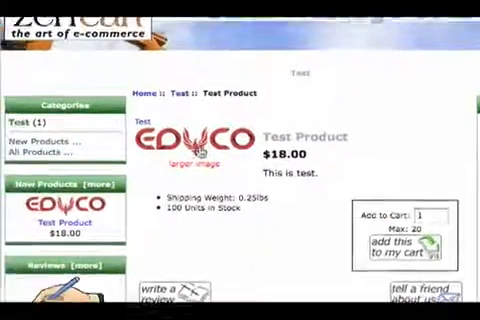
scroll("down", 3)
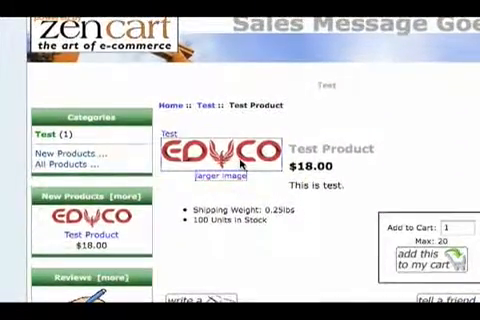
left_click(215, 177)
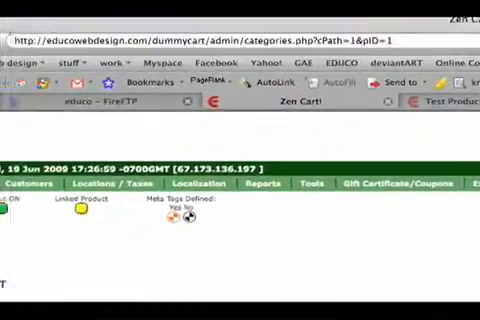
Review Test Product's action icons in the admin list, then view Admin Home visitor statistics
scroll("down", 3)
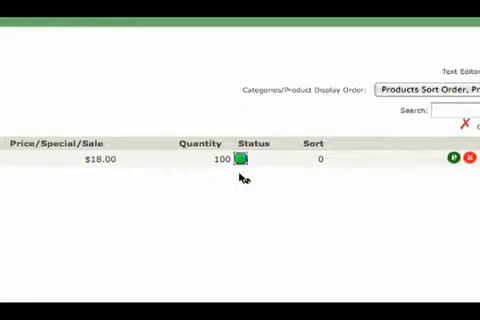
left_click(247, 160)
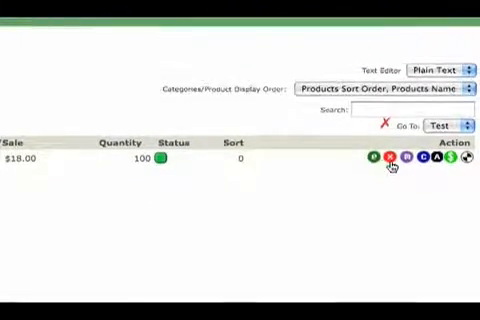
mouse_move(398, 158)
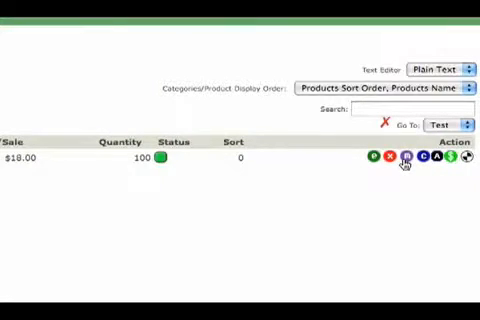
mouse_move(406, 158)
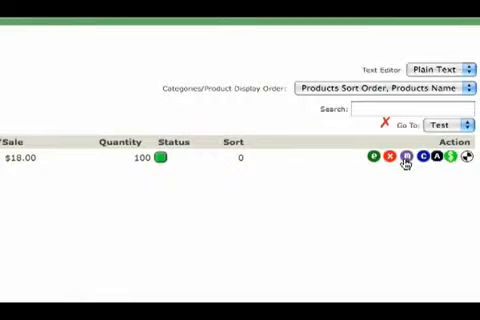
mouse_move(406, 159)
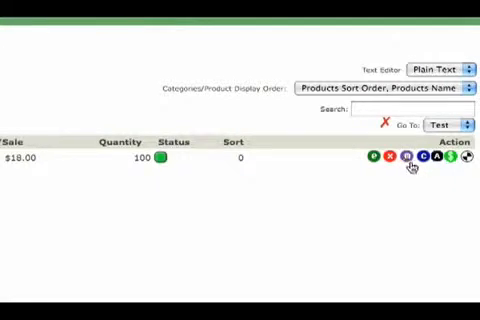
mouse_move(428, 158)
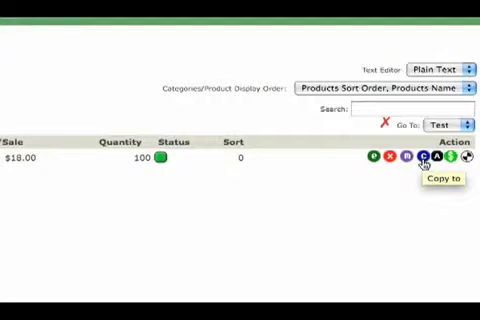
mouse_move(433, 160)
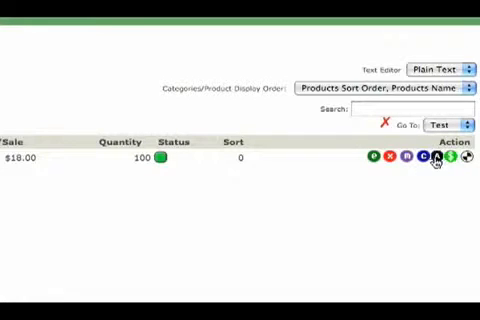
mouse_move(431, 157)
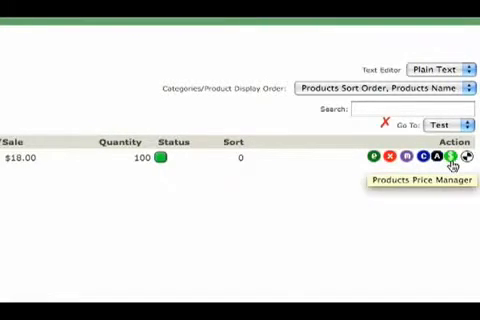
mouse_move(470, 159)
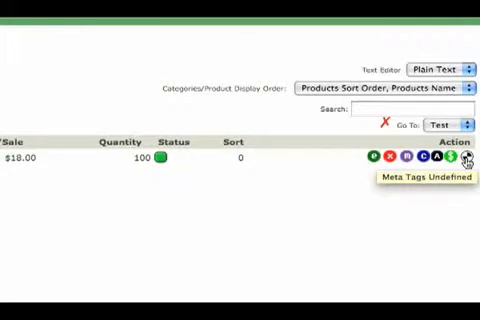
mouse_move(160, 183)
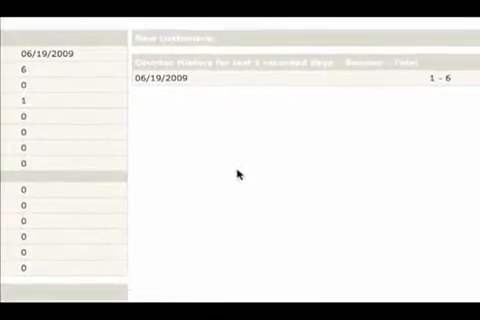
scroll("up", 3)
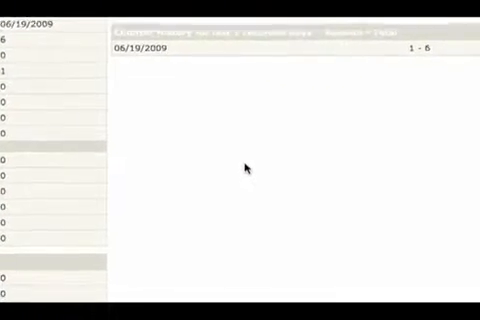